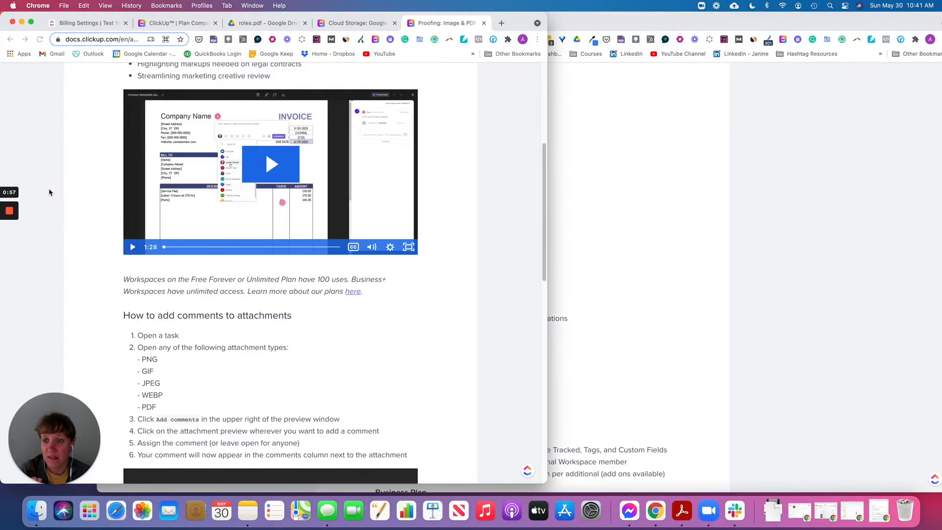
Bring the Chrome window with the Free Forever, Unlimited, Business and Enterprise plans article forward.
{"action": "left_click", "coordinate": [354, 23]}
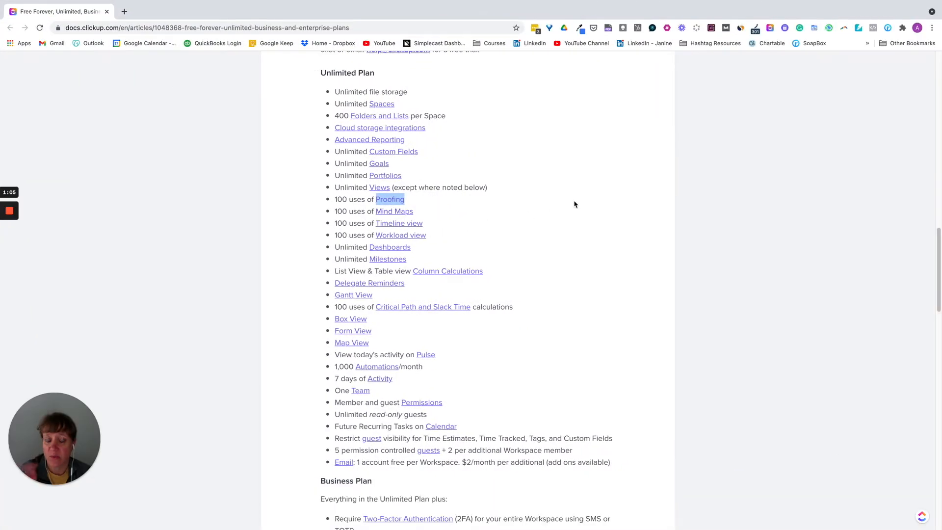
{"action": "mouse_move", "coordinate": [611, 217]}
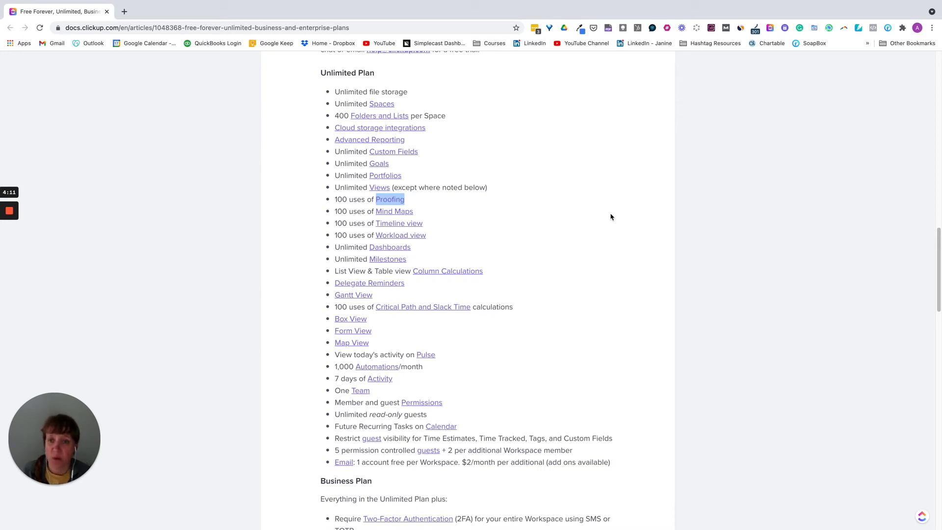
Exit full screen on the Unlimited Plan article window after reading its feature list.
{"action": "left_click", "coordinate": [10, 210]}
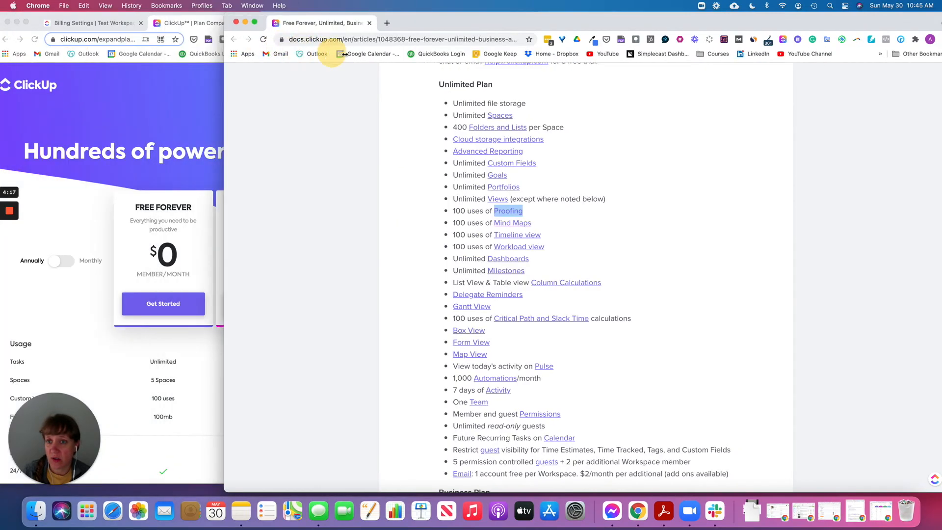
Bring the Plan Comparison page forward and scroll through the table and back to the top.
{"action": "left_click", "coordinate": [370, 23]}
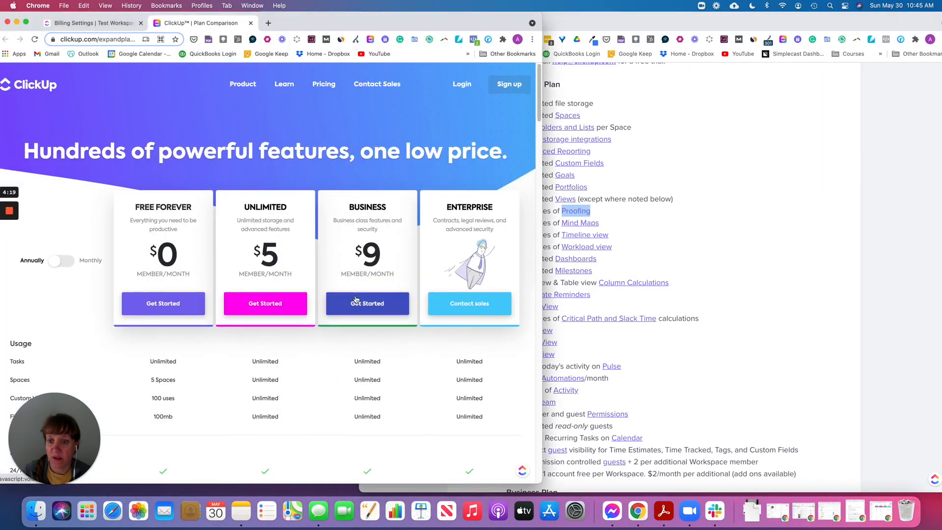
{"action": "scroll", "scroll_direction": "down", "scroll_amount": 3}
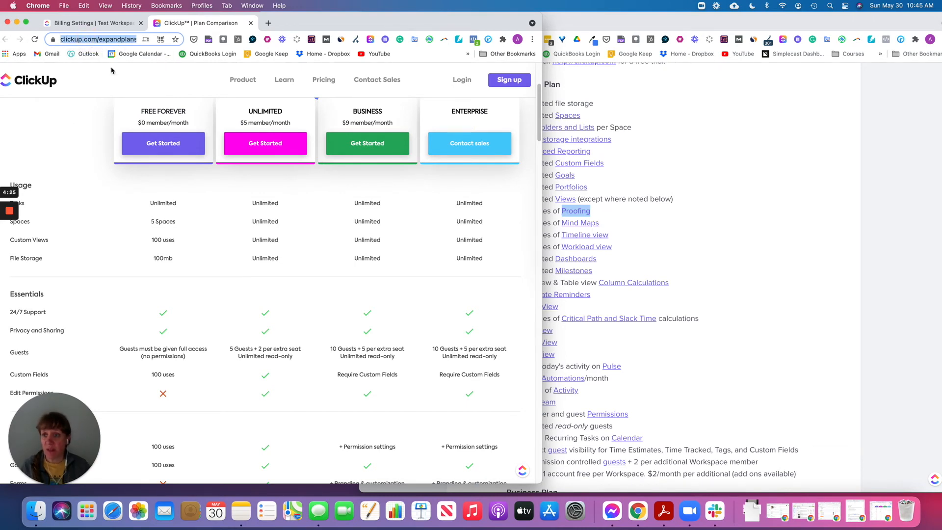
{"action": "mouse_move", "coordinate": [294, 293]}
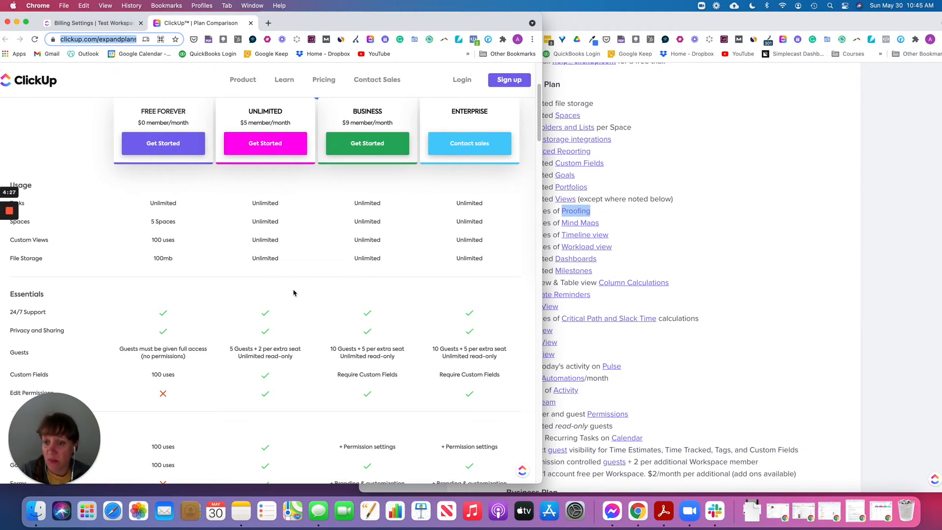
{"action": "scroll", "scroll_direction": "down", "scroll_amount": 3}
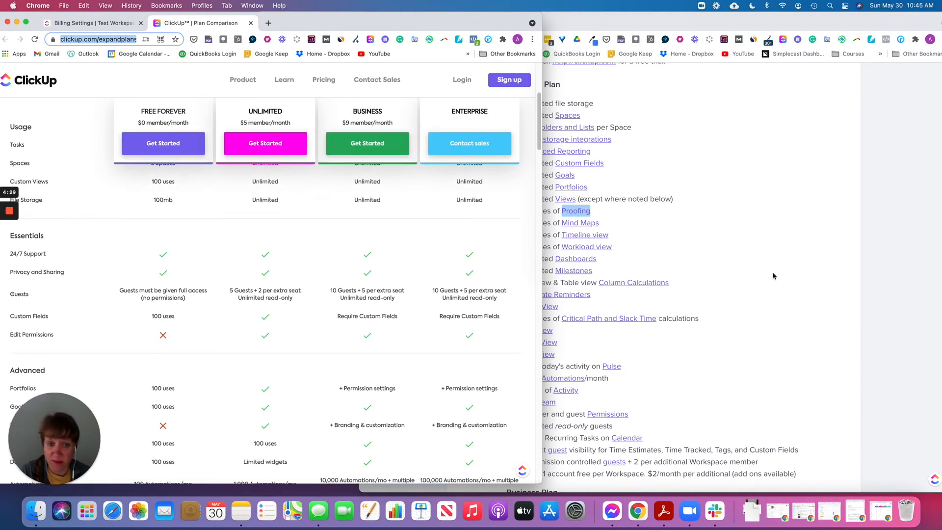
{"action": "scroll", "scroll_direction": "down", "scroll_amount": 3}
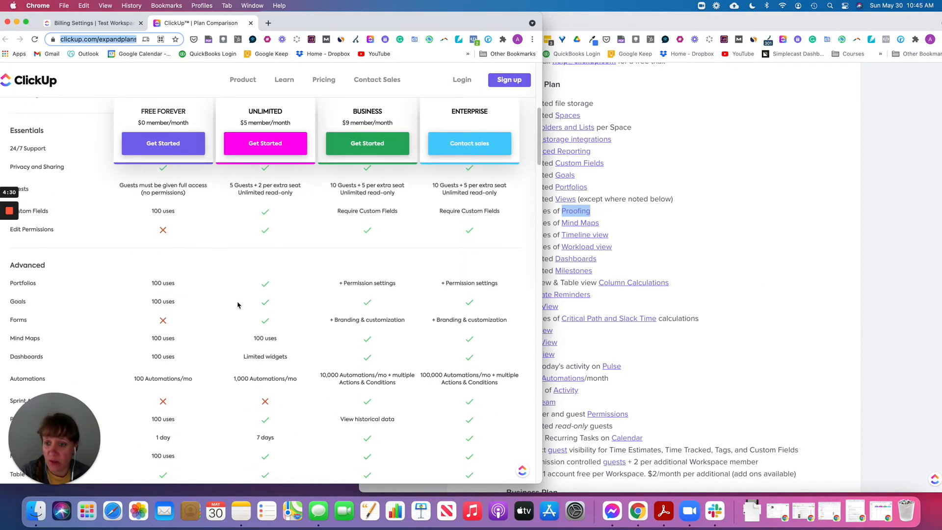
{"action": "scroll", "scroll_direction": "up", "scroll_amount": 3}
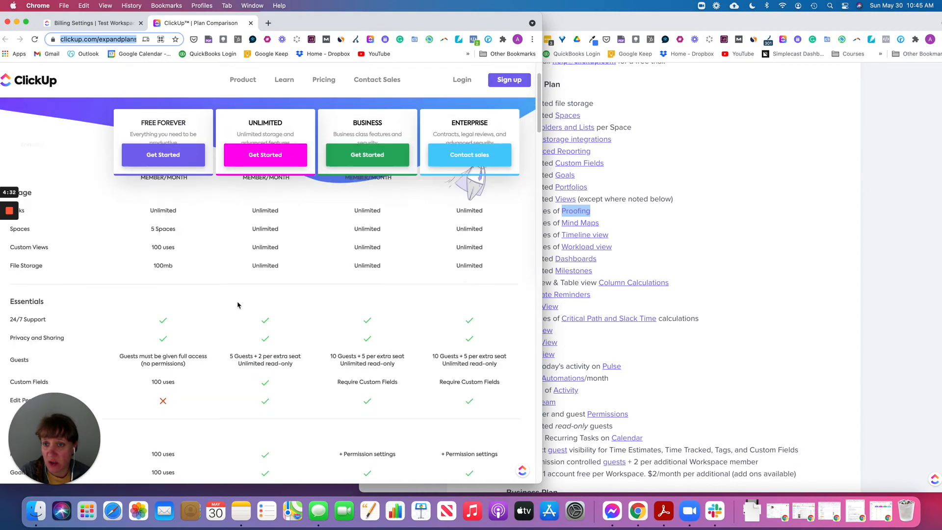
{"action": "scroll", "scroll_direction": "up", "scroll_amount": 3}
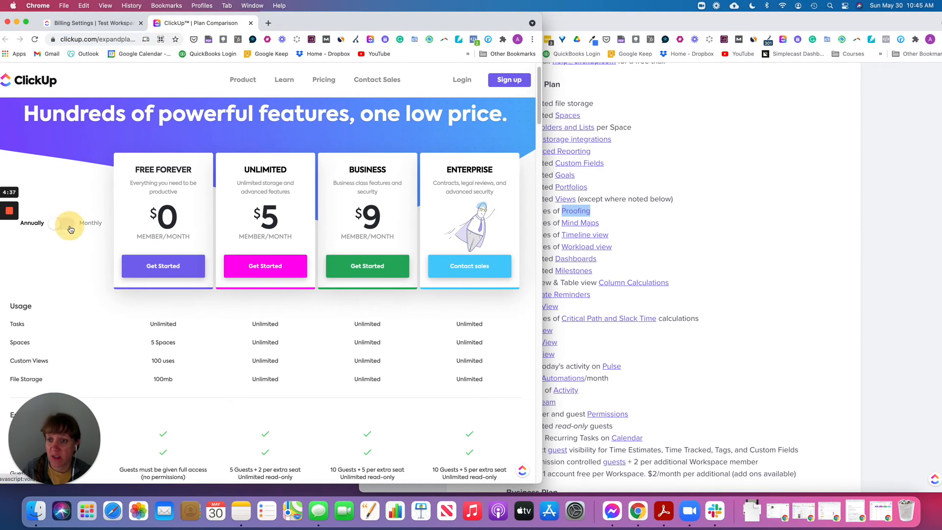
Switch pricing to Monthly ($0, $9, $19) and scroll down to the Proofing and Integrations rows.
{"action": "left_click", "coordinate": [61, 223]}
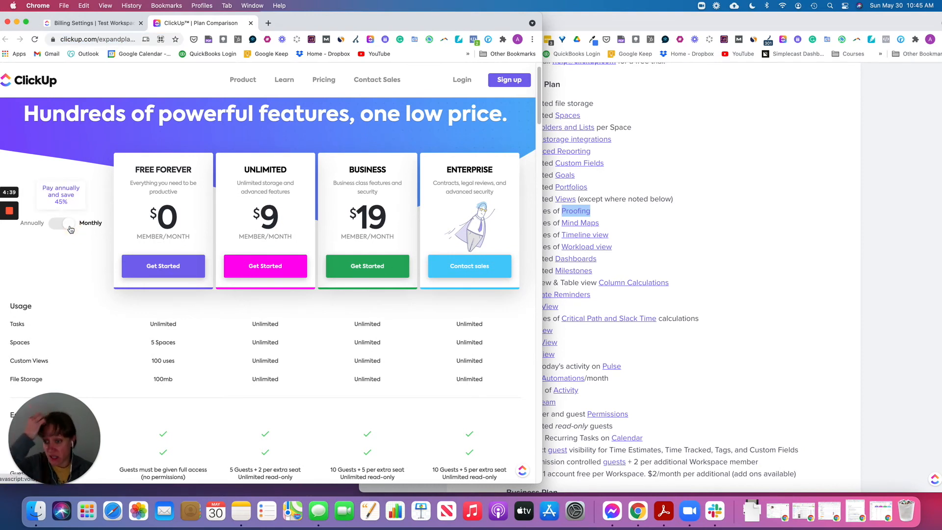
{"action": "mouse_move", "coordinate": [120, 263]}
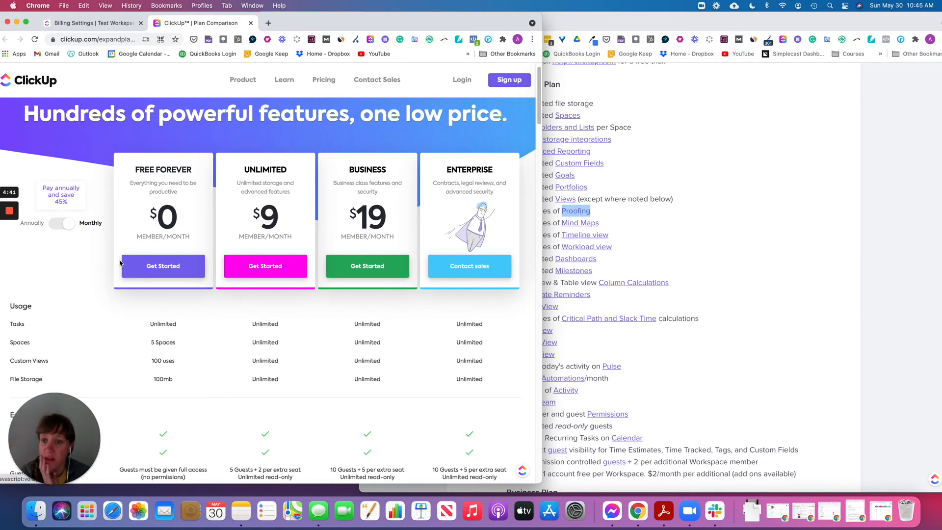
{"action": "scroll", "scroll_direction": "down", "scroll_amount": 3}
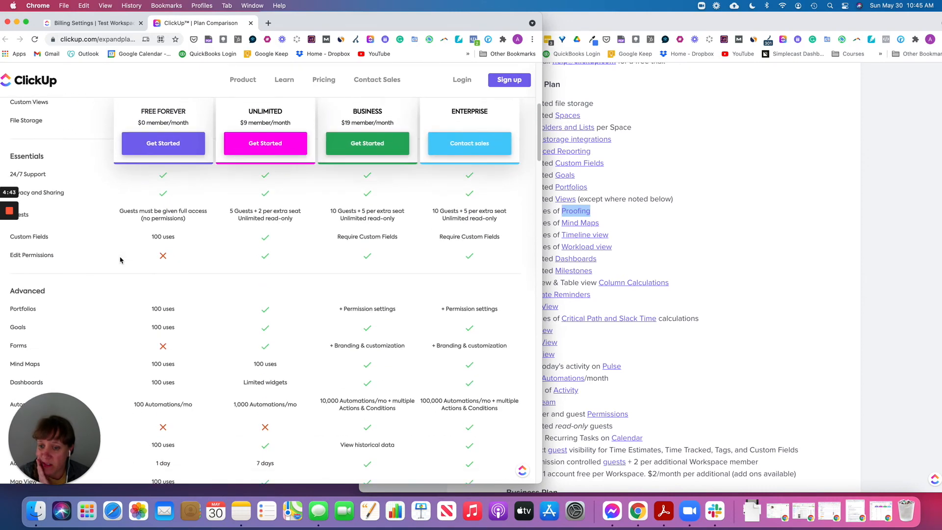
{"action": "scroll", "scroll_direction": "down", "scroll_amount": 3}
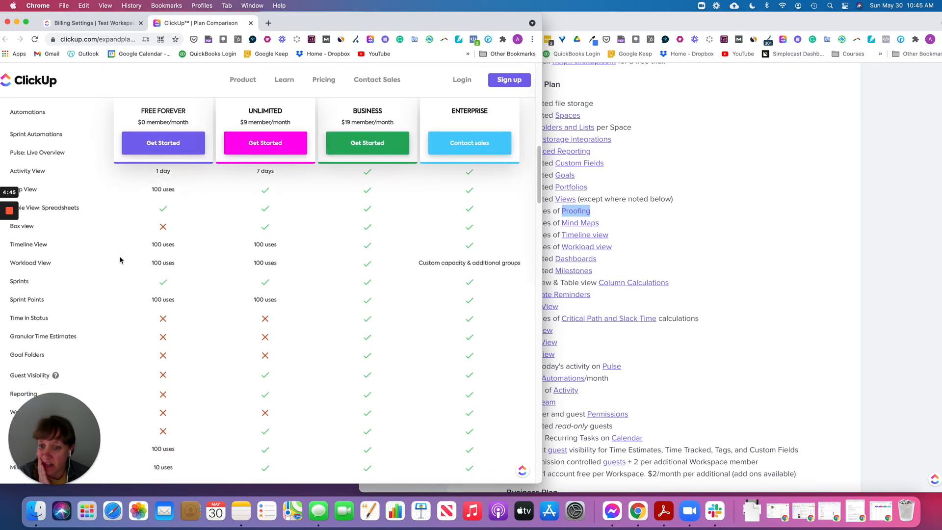
{"action": "scroll", "scroll_direction": "down", "scroll_amount": 3}
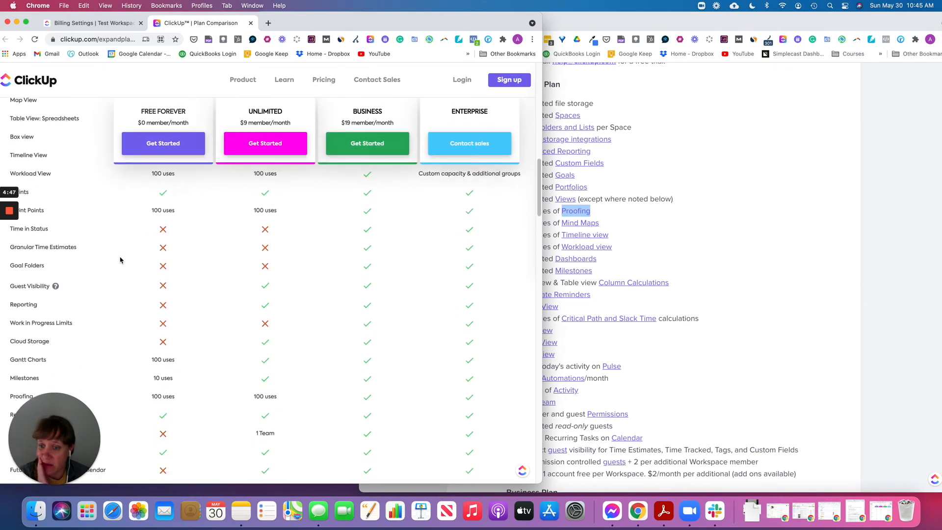
{"action": "scroll", "scroll_direction": "down", "scroll_amount": 3}
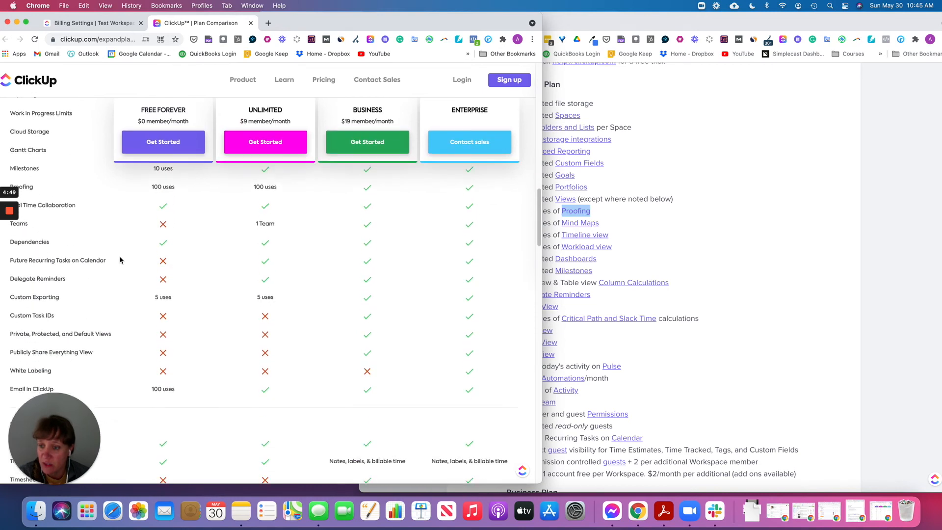
{"action": "scroll", "scroll_direction": "down", "scroll_amount": 3}
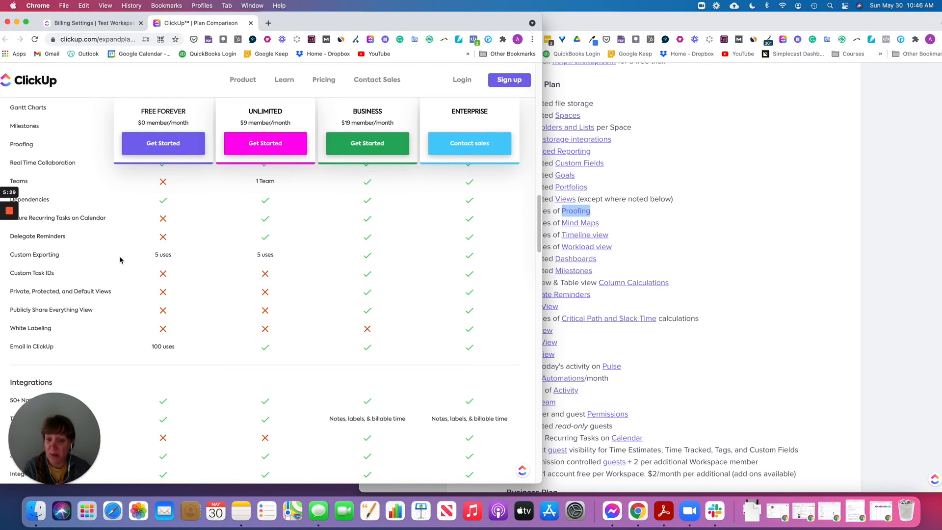
{"action": "mouse_move", "coordinate": [85, 246]}
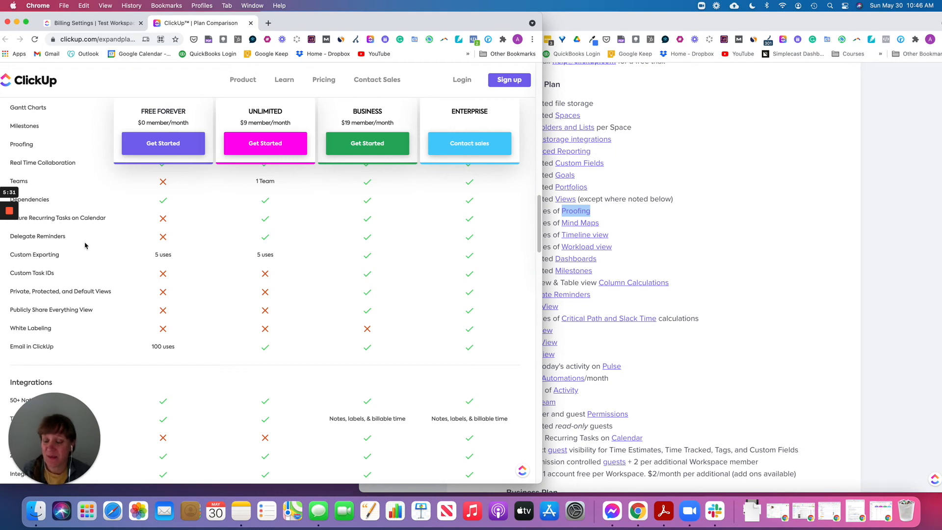